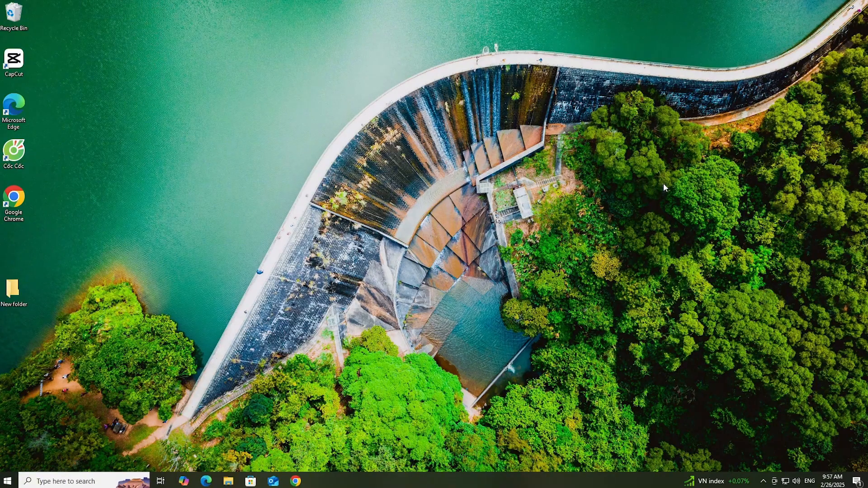
{"action": "mouse_move", "coordinate": [296, 480]}
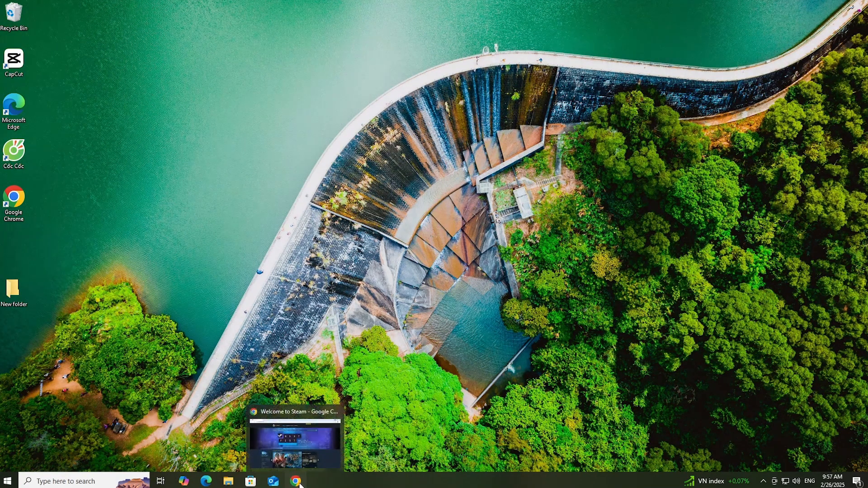
Step: Bring the Steam store page forward in Chrome and download the Steam installer
{"action": "left_click", "coordinate": [298, 480]}
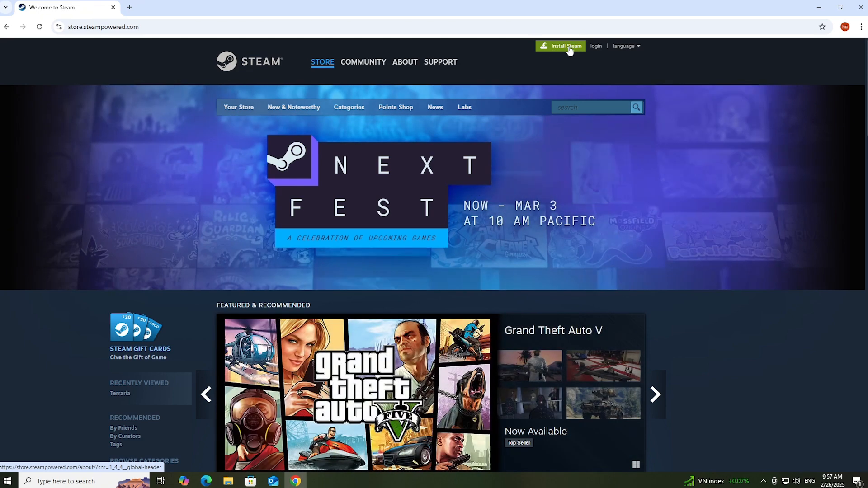
{"action": "left_click", "coordinate": [404, 63]}
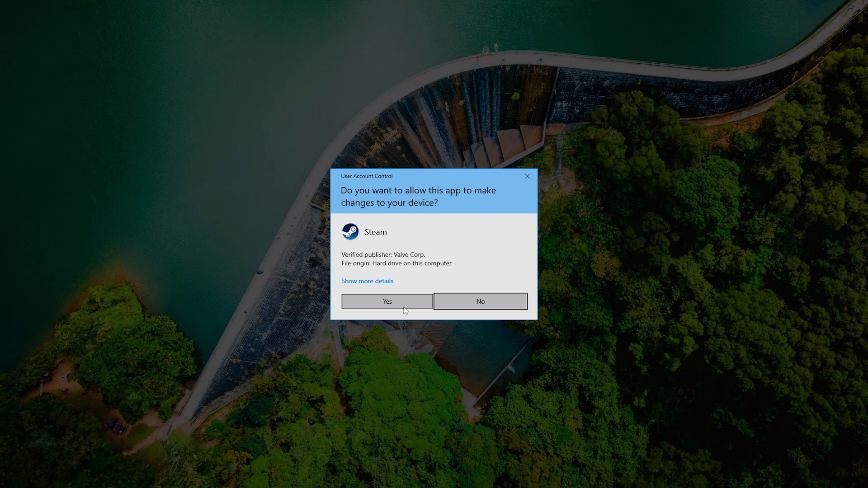
Step: Allow the installer, keep English and the default Program Files folder, install and launch Steam
{"action": "left_click", "coordinate": [386, 301]}
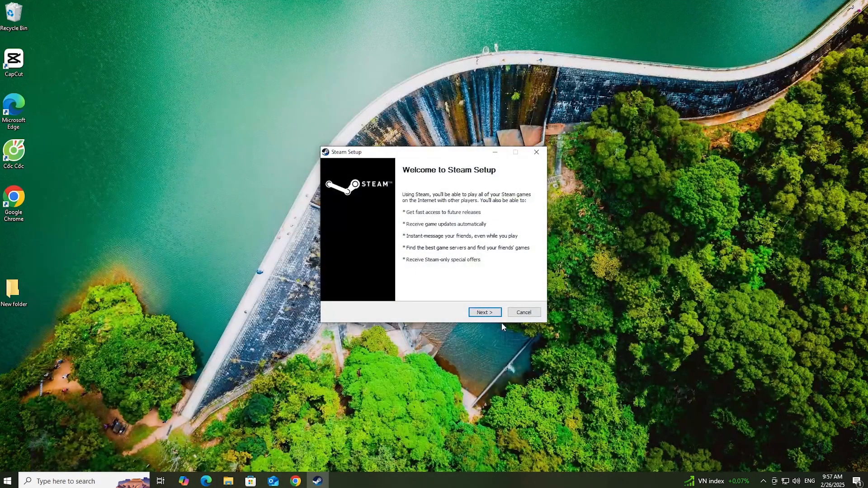
{"action": "left_click", "coordinate": [484, 311]}
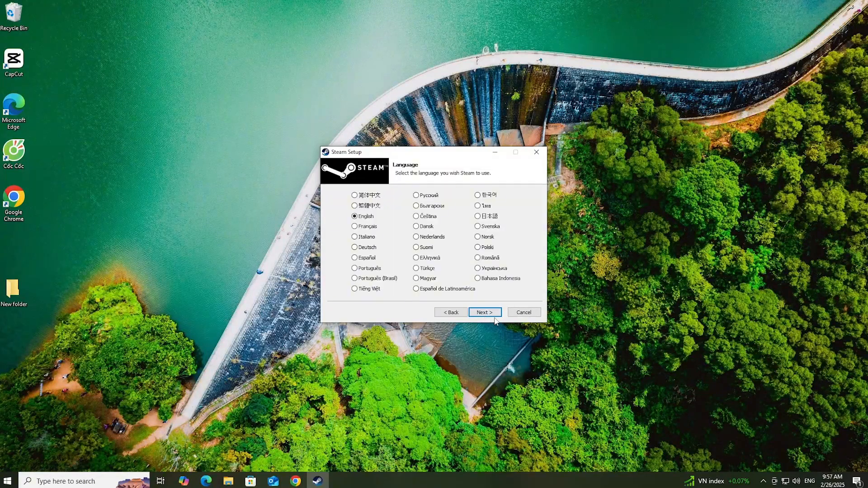
{"action": "left_click", "coordinate": [483, 312]}
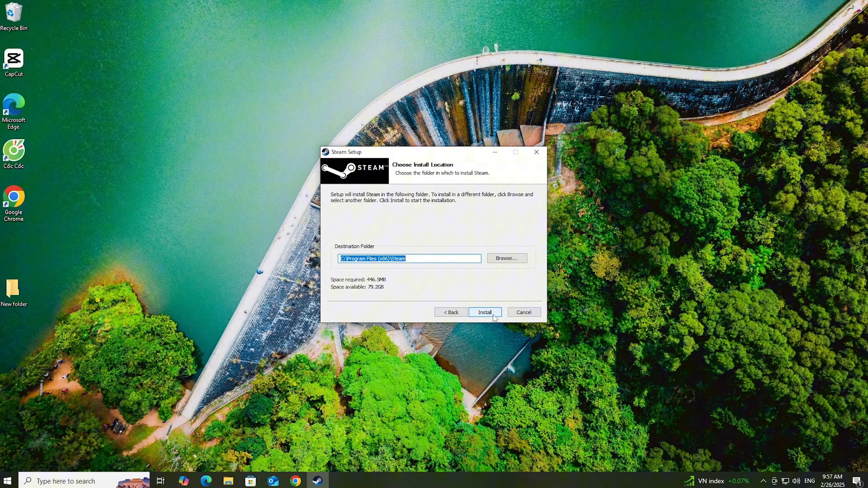
{"action": "left_click", "coordinate": [485, 312]}
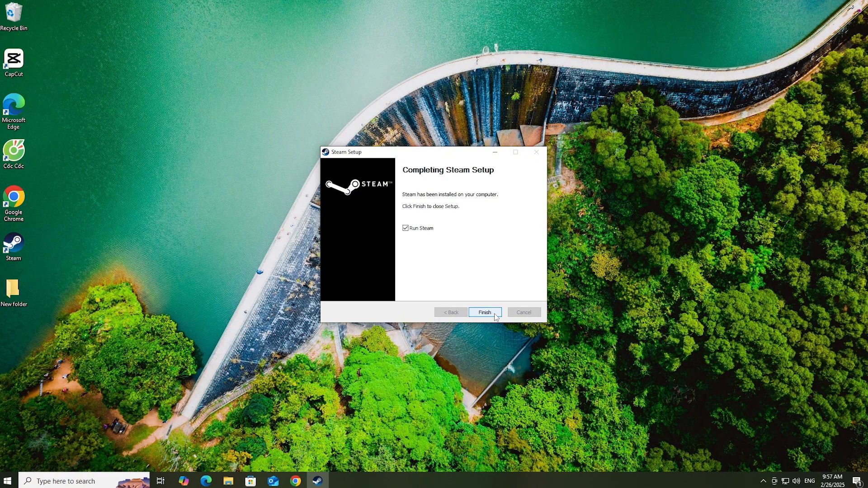
{"action": "left_click", "coordinate": [484, 312]}
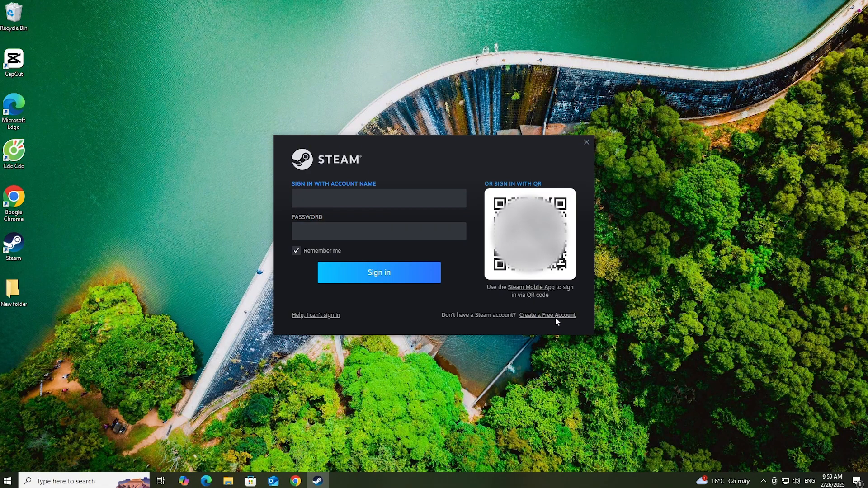
Step: Activate the Steam sign-in dialog once the client has launched
{"action": "left_click", "coordinate": [379, 198]}
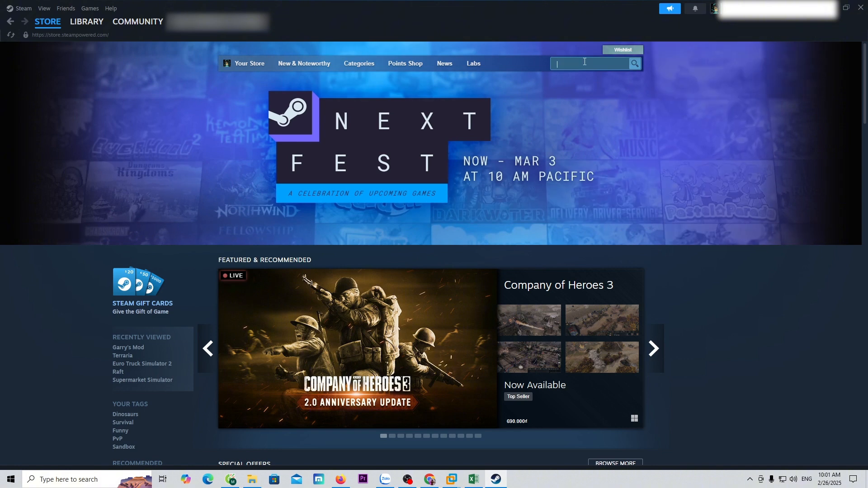
Step: Search the store for COUNTER STRIKE 1.6 and open the Counter-Strike game page from the results
{"action": "type", "text": "COUNTER STRIKE 1.6"}
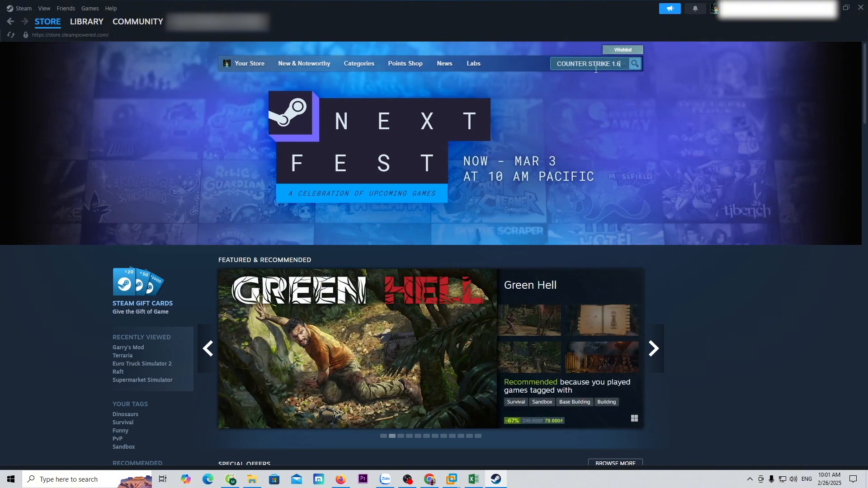
{"action": "left_click", "coordinate": [635, 64]}
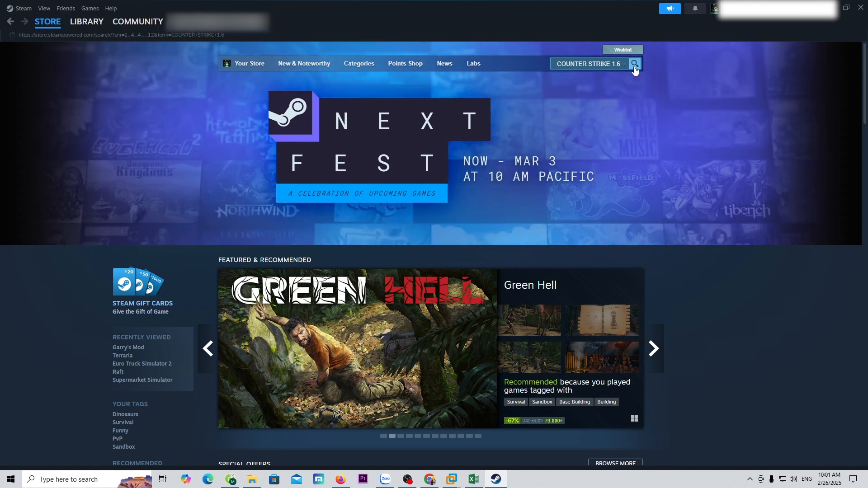
{"action": "left_click", "coordinate": [633, 64]}
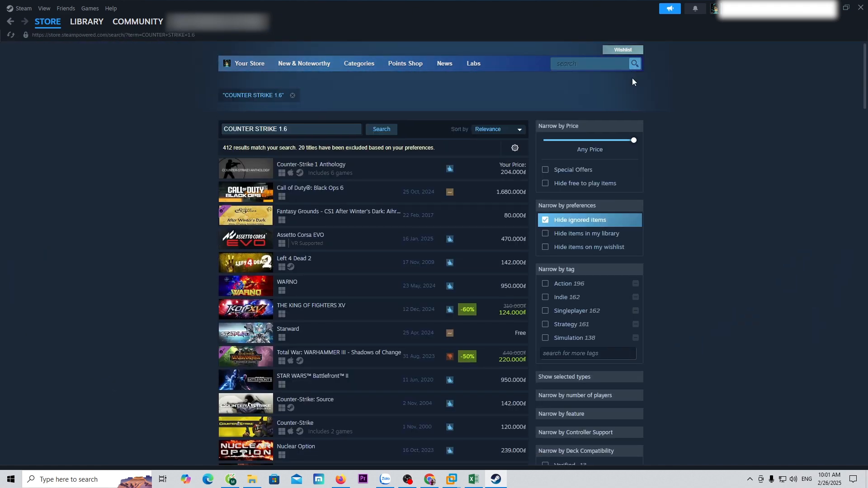
{"action": "scroll", "scroll_direction": "down", "scroll_amount": 3}
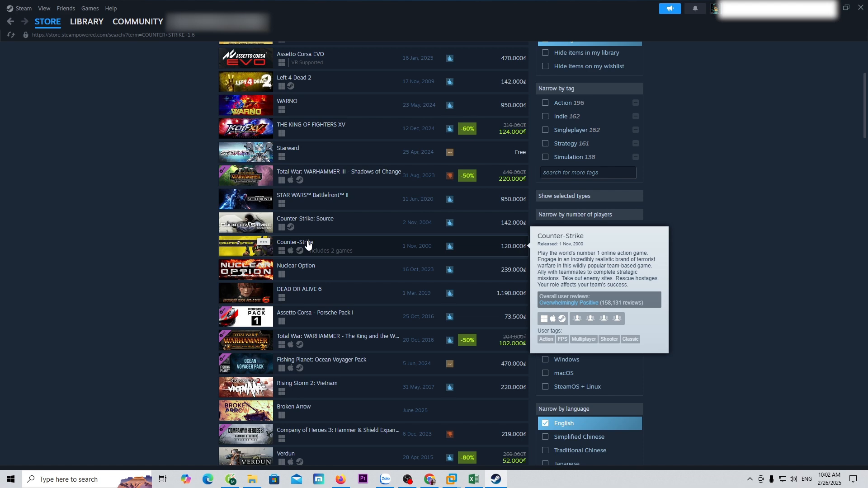
{"action": "left_click", "coordinate": [295, 242]}
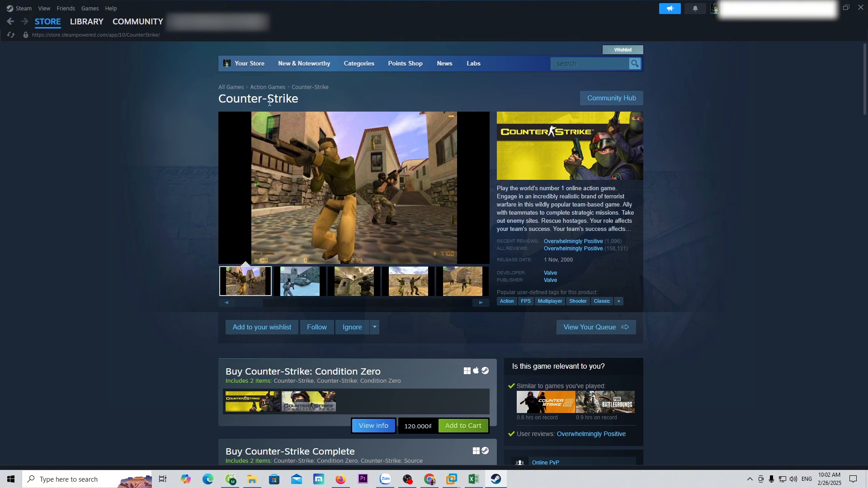
{"action": "mouse_move", "coordinate": [746, 176]}
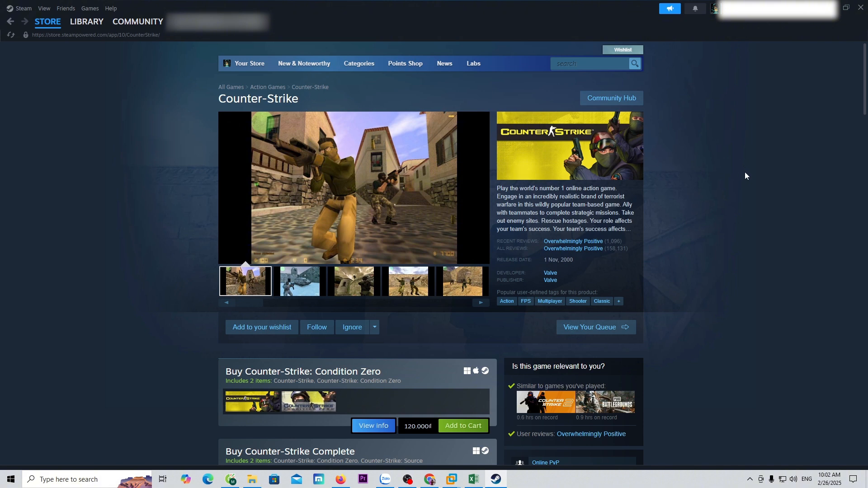
Step: Add Counter-Strike: Condition Zero to the cart and open the shopping cart (120.000₫ total)
{"action": "scroll", "scroll_direction": "down", "scroll_amount": 3}
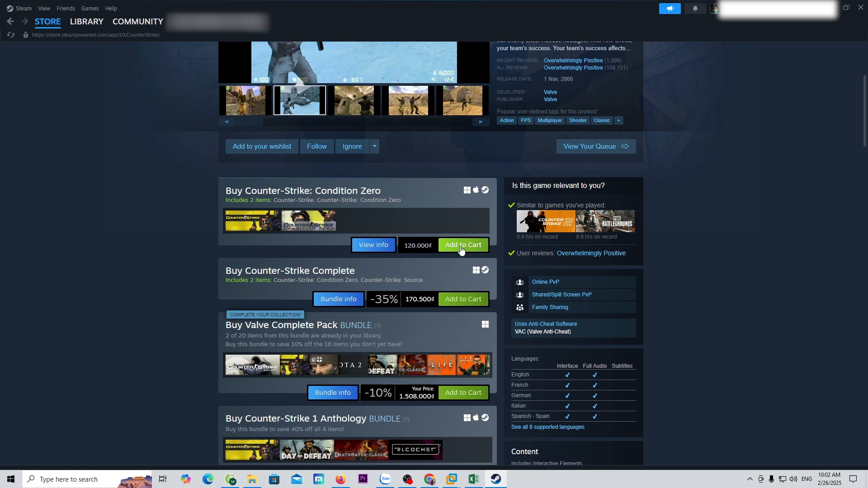
{"action": "left_click", "coordinate": [462, 245]}
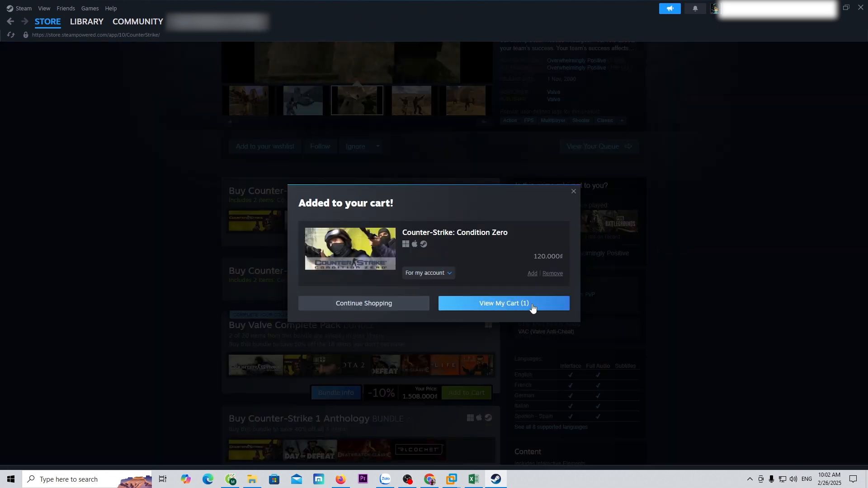
{"action": "left_click", "coordinate": [503, 303]}
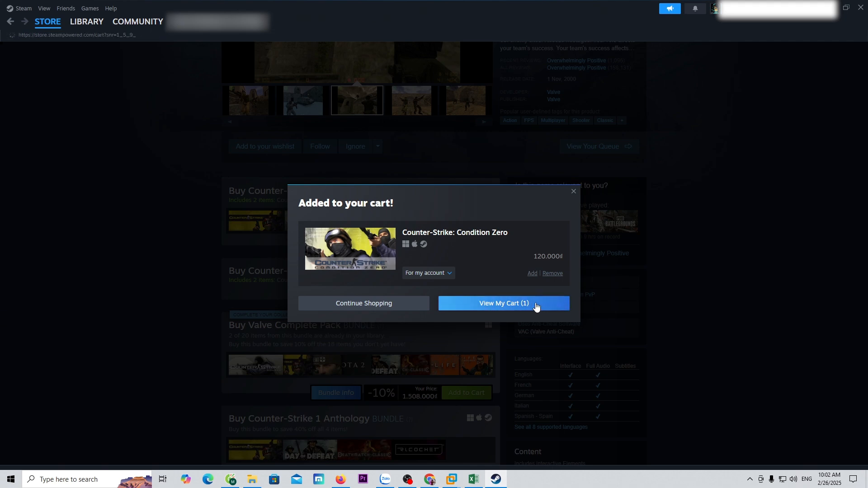
{"action": "left_click", "coordinate": [502, 303]}
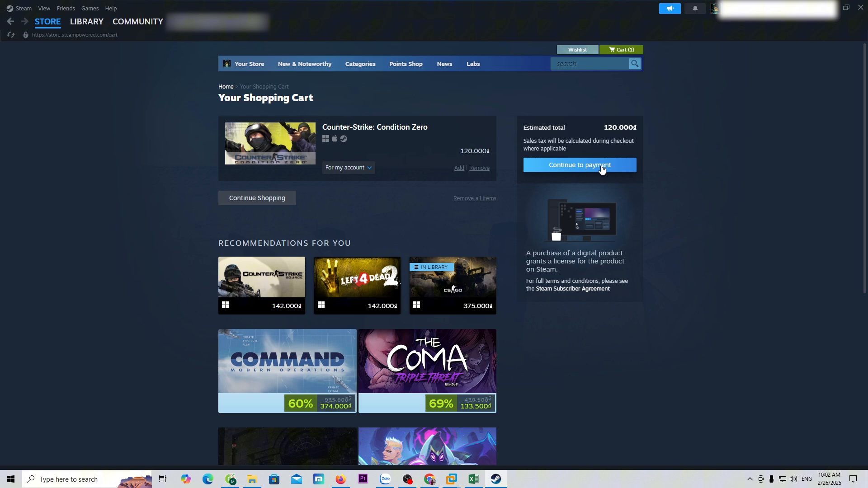
Step: Continue from the cart to the payment information and billing form
{"action": "left_click", "coordinate": [578, 165]}
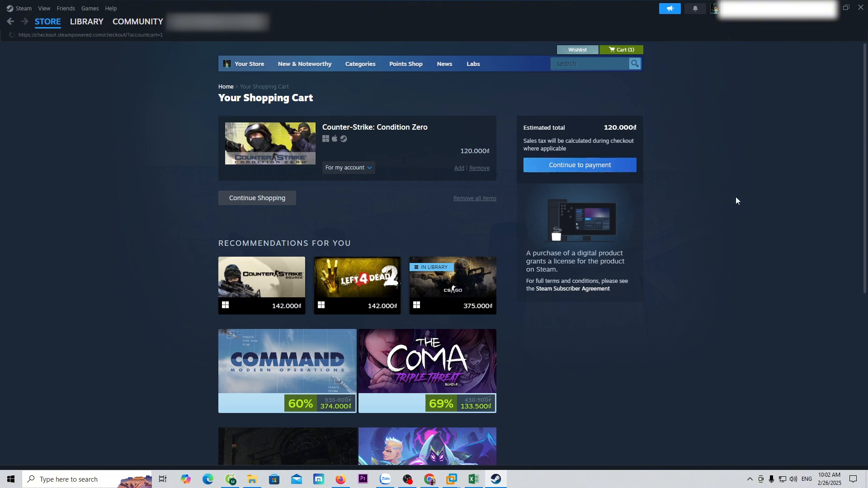
{"action": "left_click", "coordinate": [579, 165]}
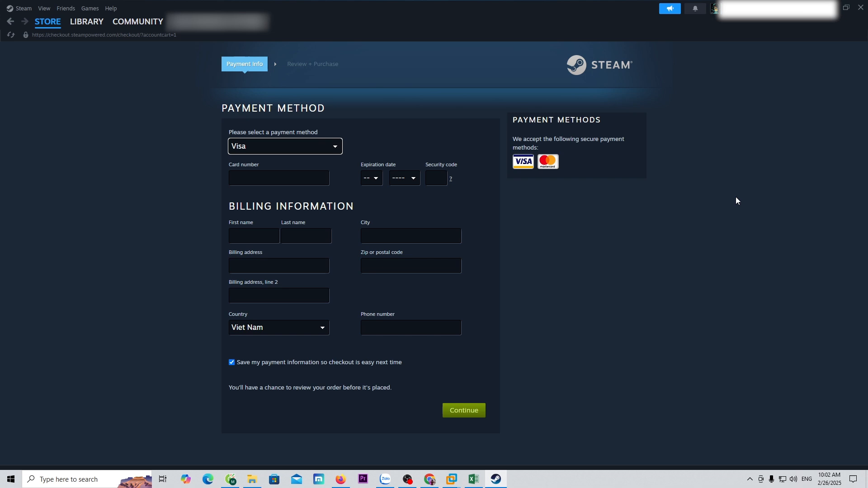
{"action": "mouse_move", "coordinate": [527, 184]}
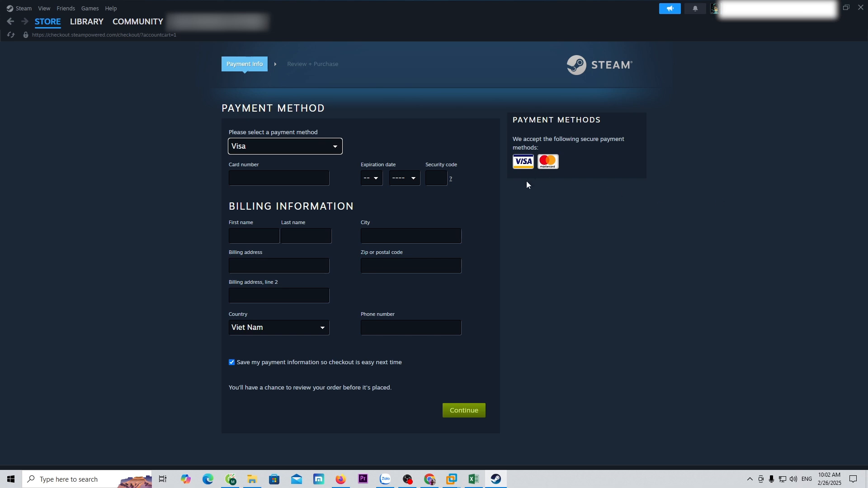
{"action": "mouse_move", "coordinate": [552, 200]}
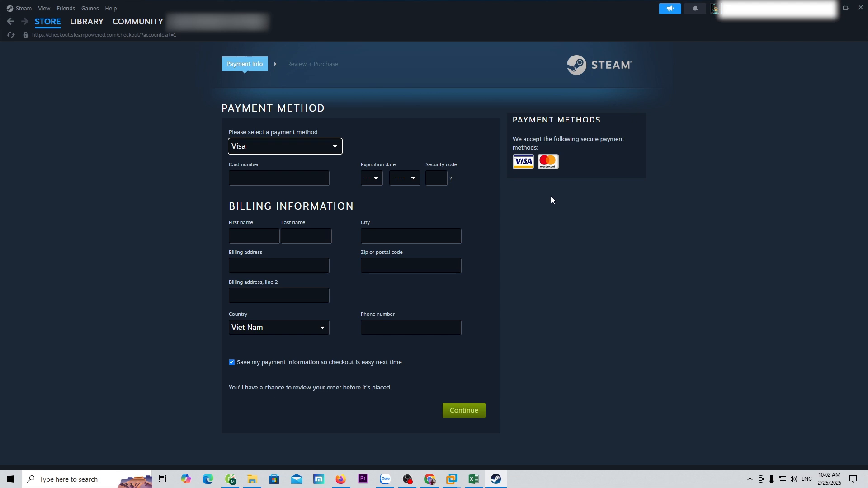
{"action": "mouse_move", "coordinate": [545, 198]}
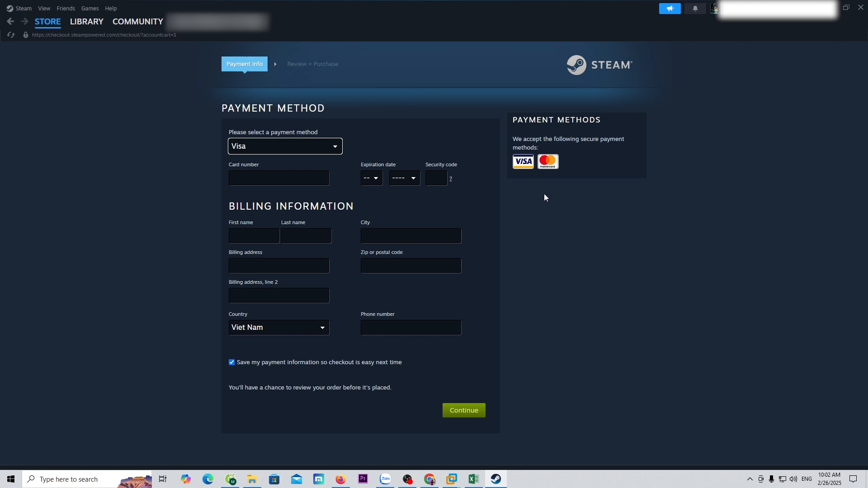
Step: Go to the Library home and open Animal Revolt Battle Simulator's page with its install option
{"action": "left_click", "coordinate": [86, 20]}
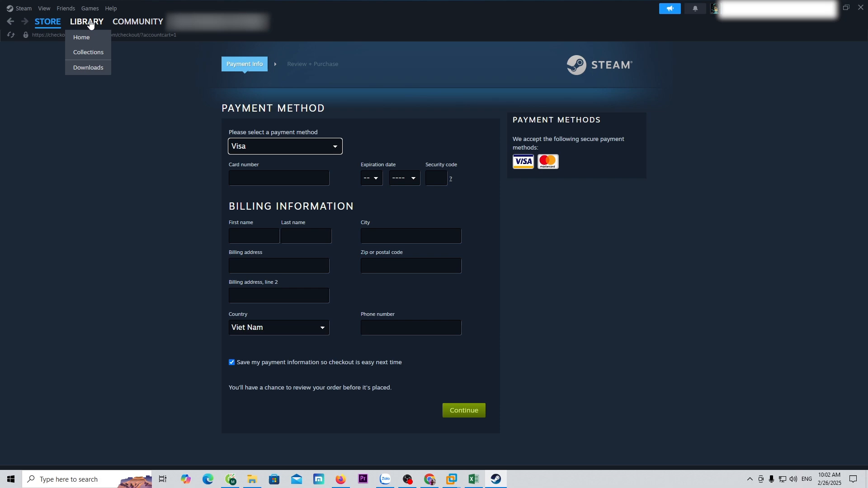
{"action": "left_click", "coordinate": [81, 37]}
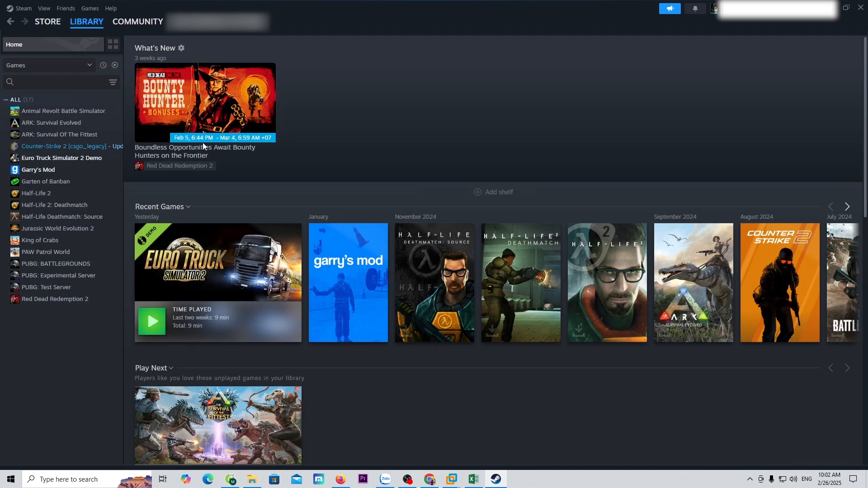
{"action": "left_click", "coordinate": [63, 111]}
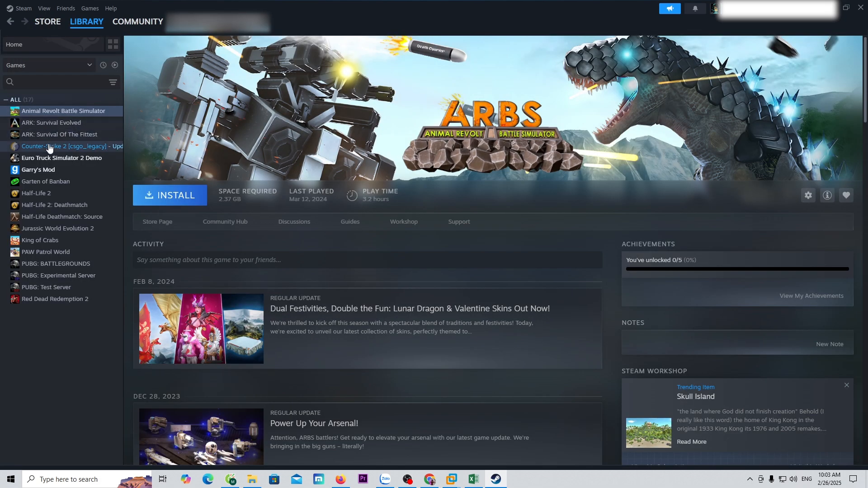
{"action": "mouse_move", "coordinate": [55, 216]}
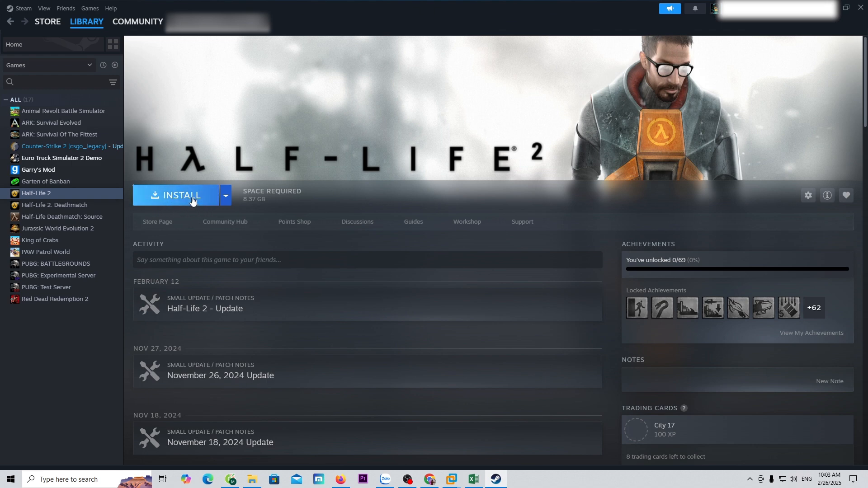
{"action": "mouse_move", "coordinate": [199, 200]}
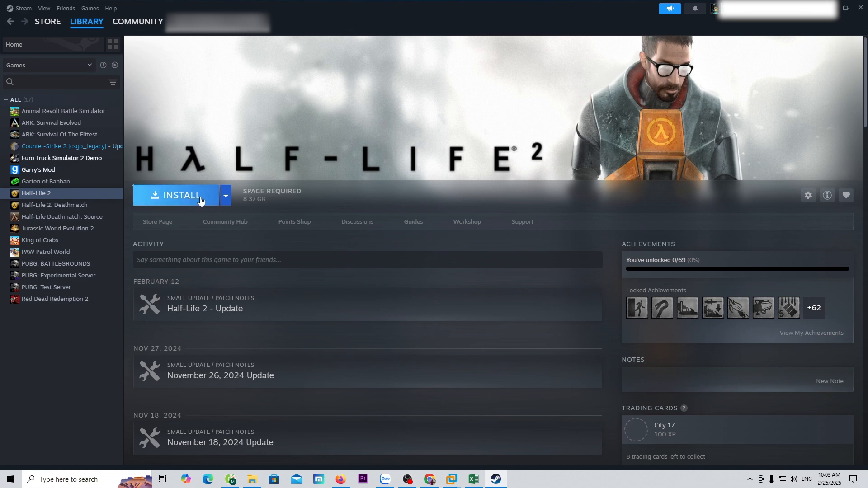
{"action": "mouse_move", "coordinate": [452, 253]}
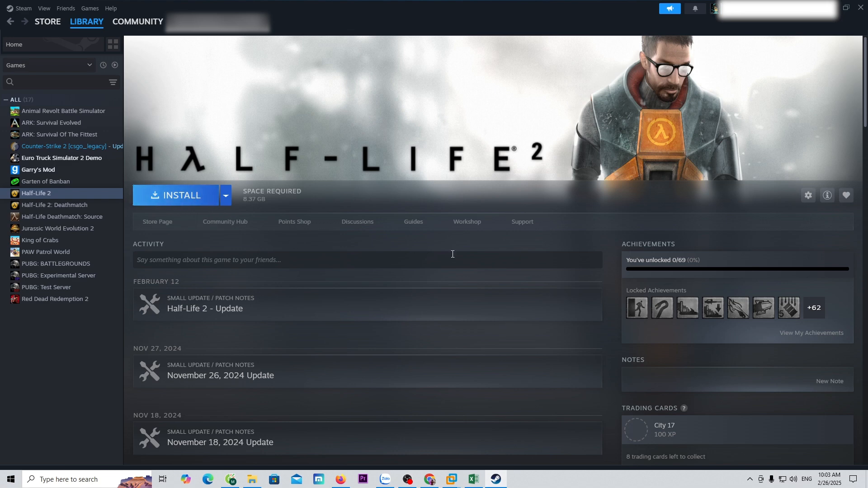